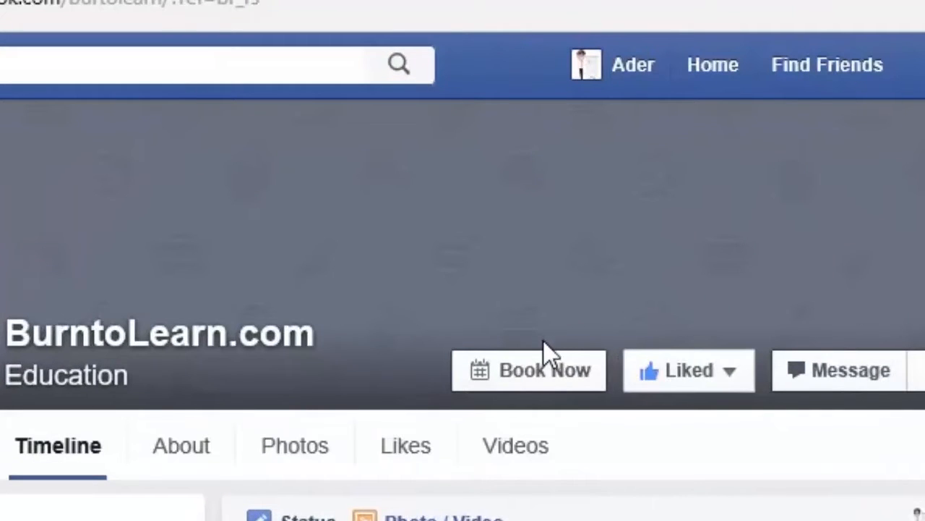
{"action": "mouse_move", "coordinate": [538, 373]}
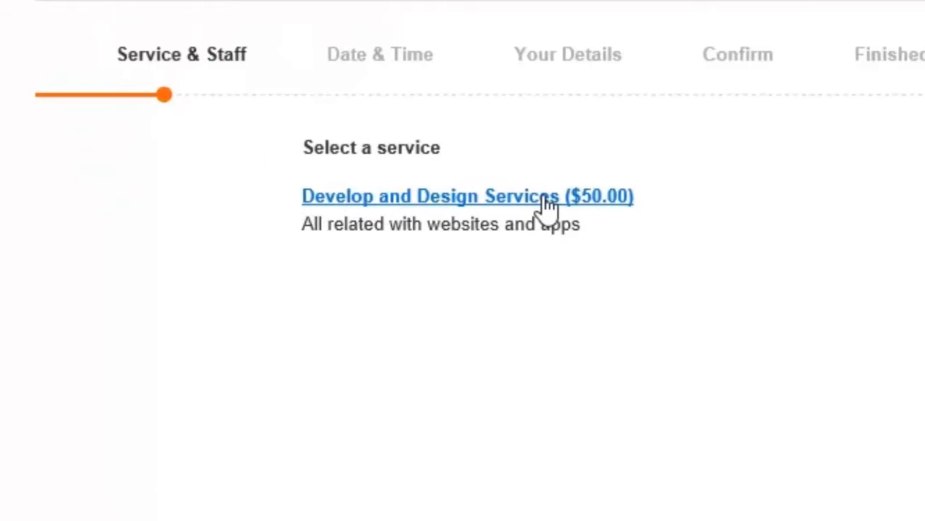
{"action": "mouse_move", "coordinate": [538, 206]}
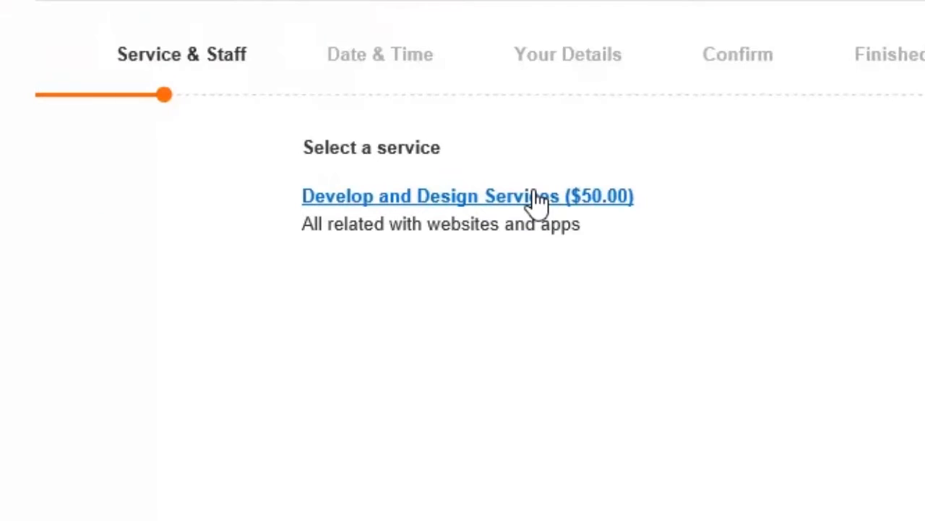
- Select Develop and Design Services ($50.00) and pick Friday, March 18 on the March 2016 calendar
{"action": "left_click", "coordinate": [469, 195]}
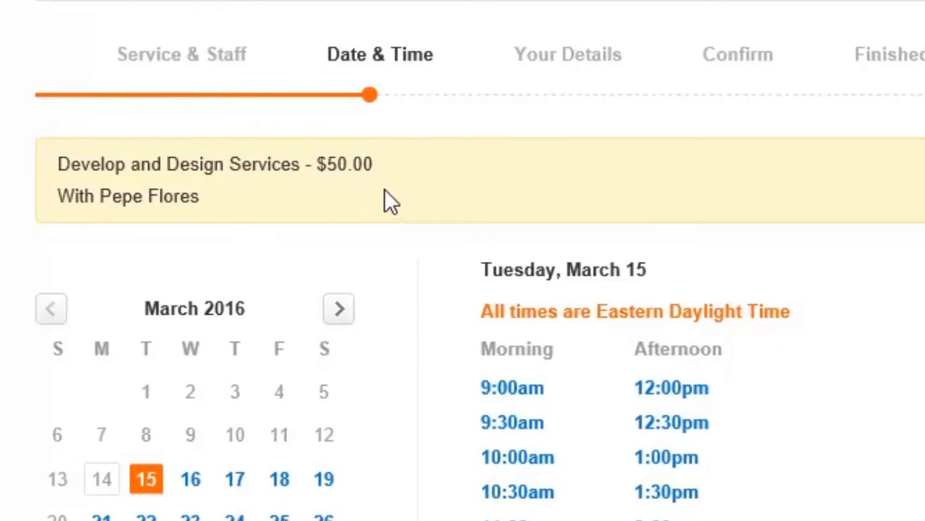
{"action": "scroll", "scroll_direction": "down", "scroll_amount": 3}
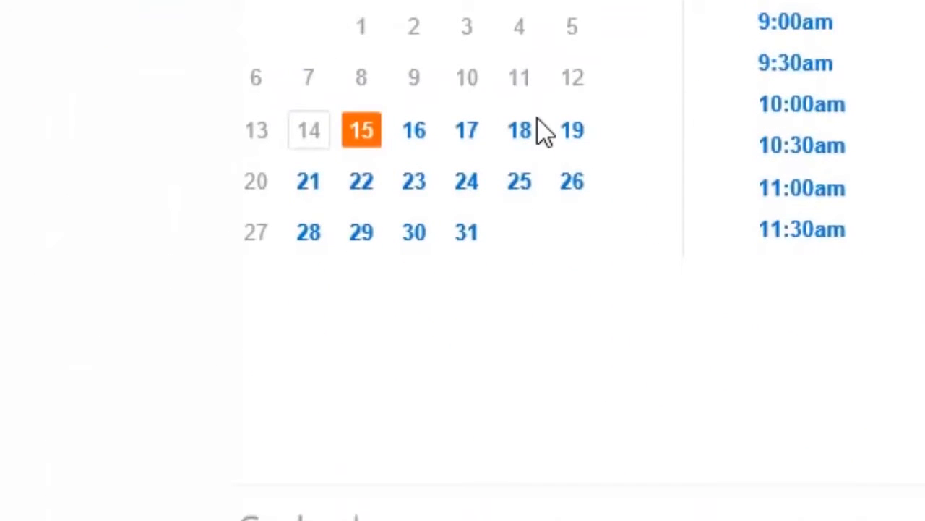
{"action": "mouse_move", "coordinate": [519, 130]}
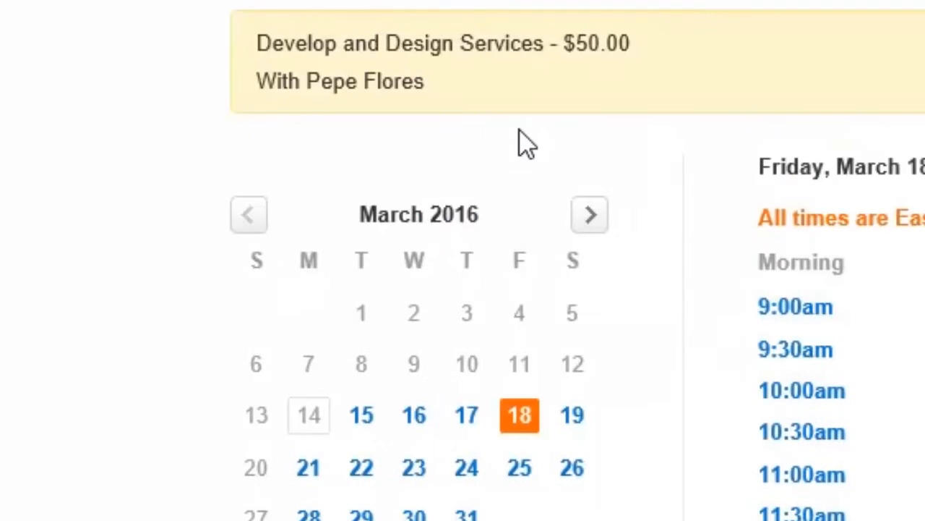
{"action": "scroll", "scroll_direction": "down", "scroll_amount": 3}
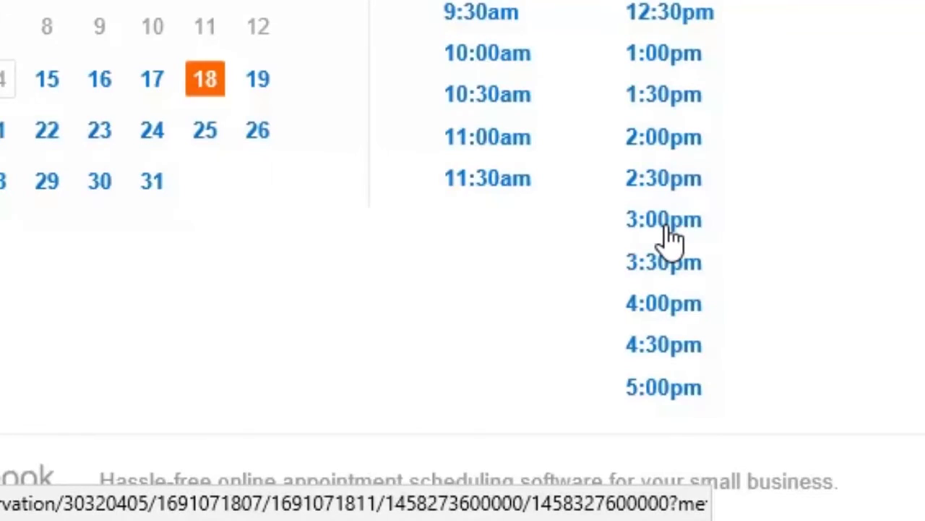
{"action": "left_click", "coordinate": [662, 220]}
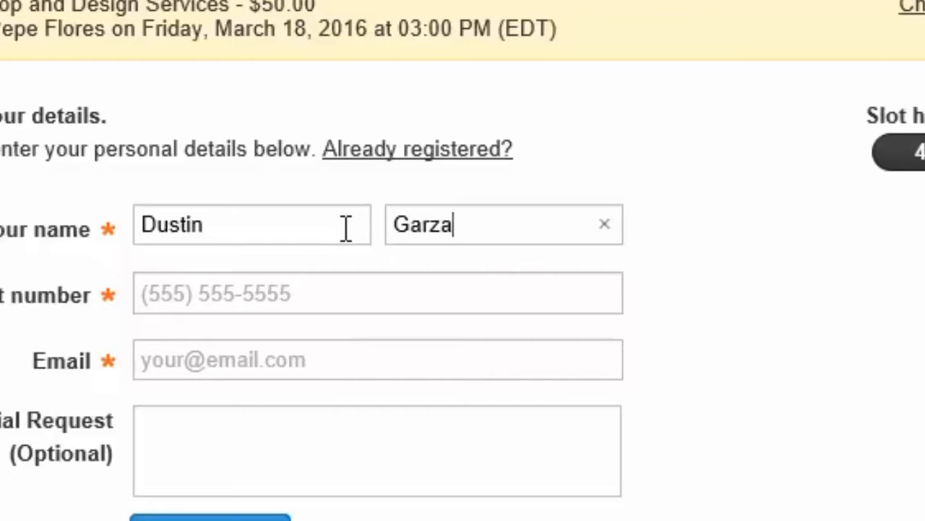
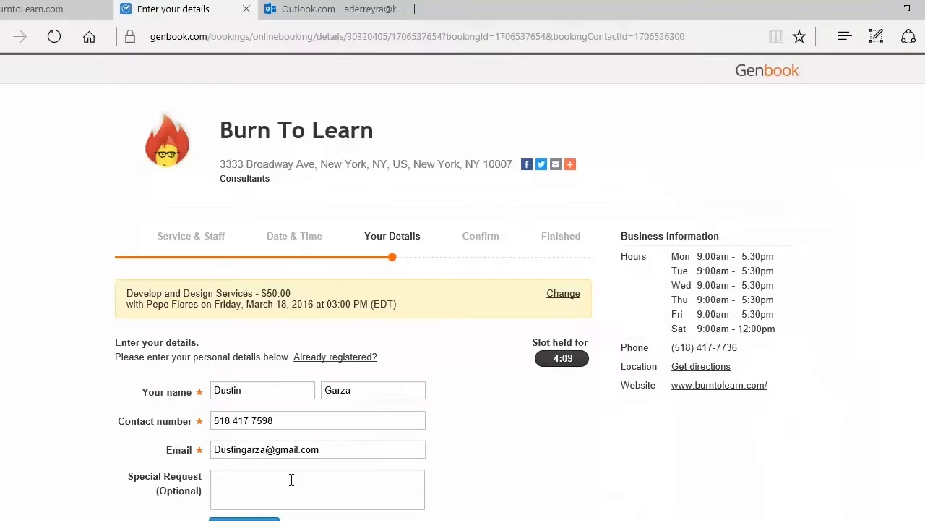
{"action": "type", "text": "A preview"}
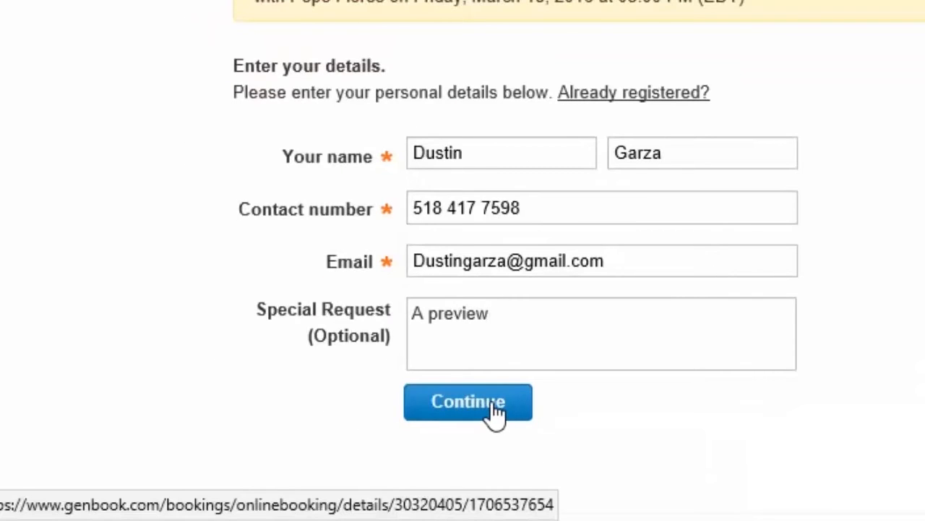
- Continue to the review page showing the appointment details, not yet confirmed
{"action": "left_click", "coordinate": [468, 402]}
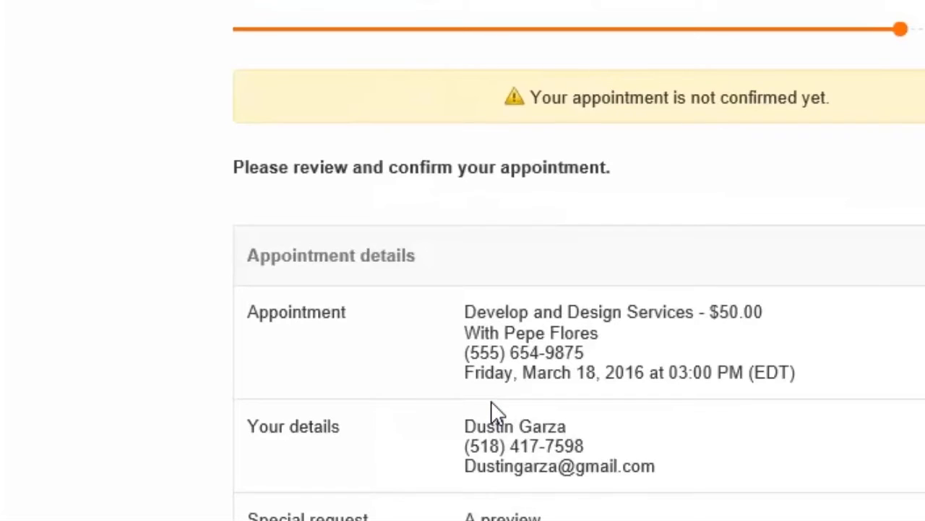
{"action": "scroll", "scroll_direction": "up", "scroll_amount": 3}
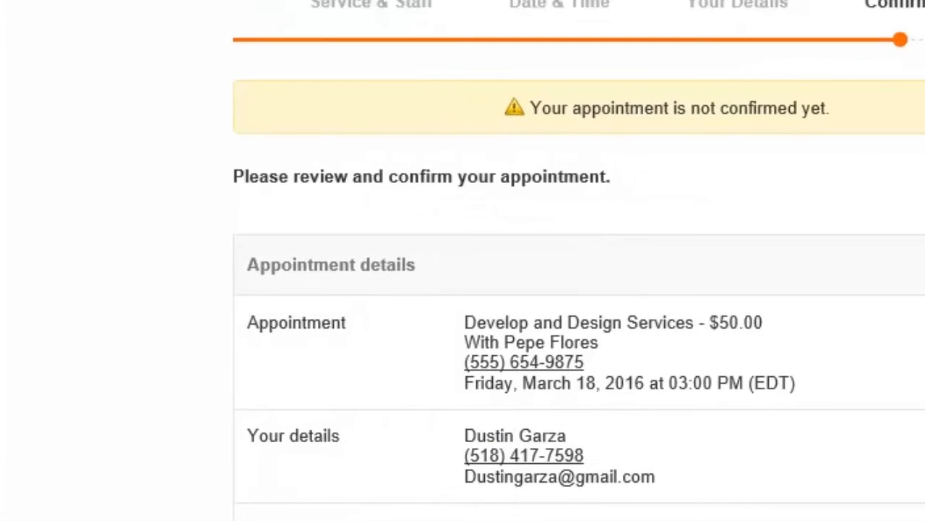
{"action": "scroll", "scroll_direction": "down", "scroll_amount": 3}
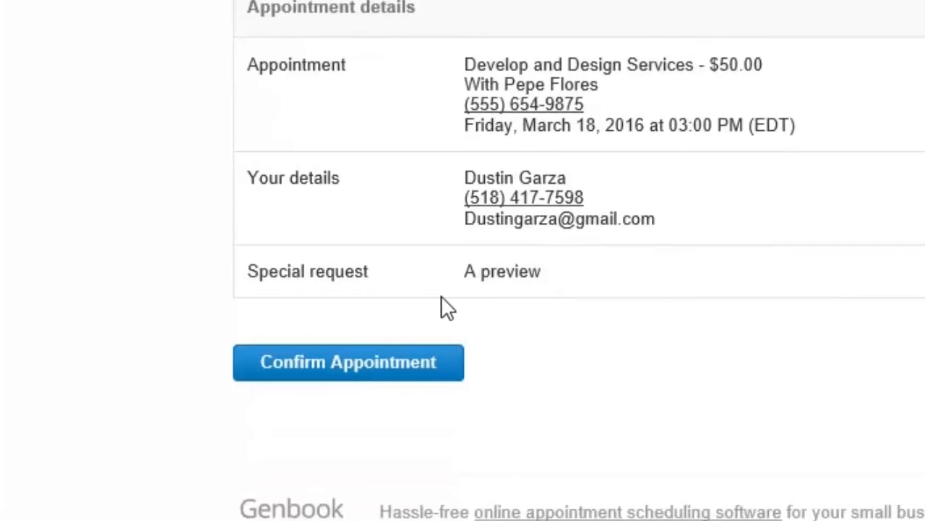
{"action": "mouse_move", "coordinate": [350, 315]}
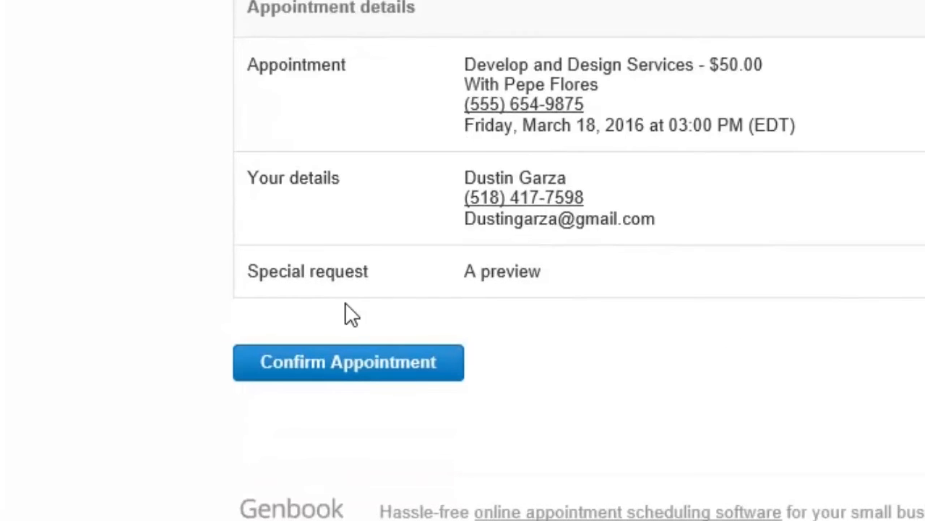